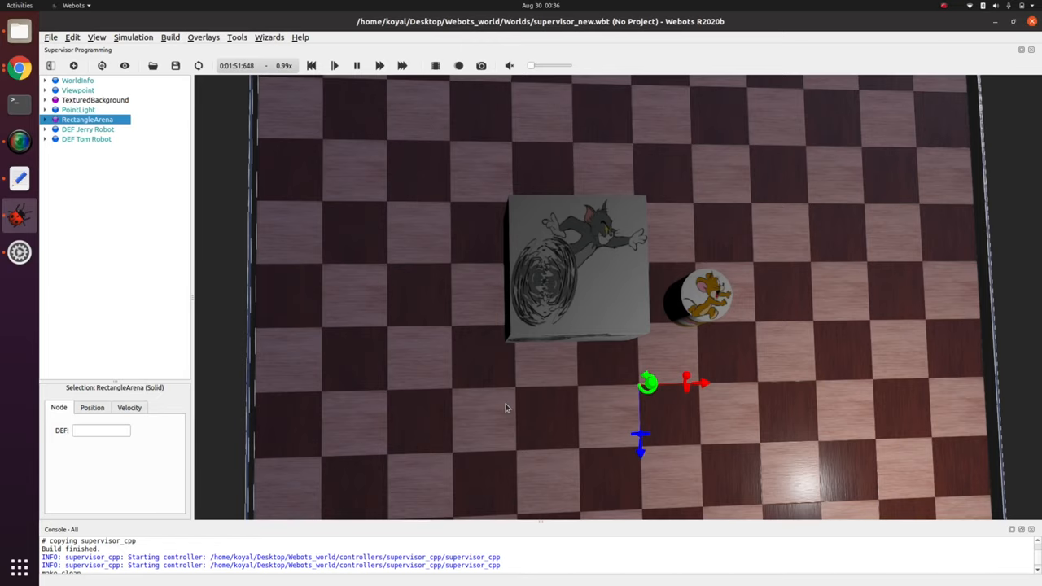
# - Select the DEF Tom Robot node in the scene tree
pyautogui.click(86, 138)
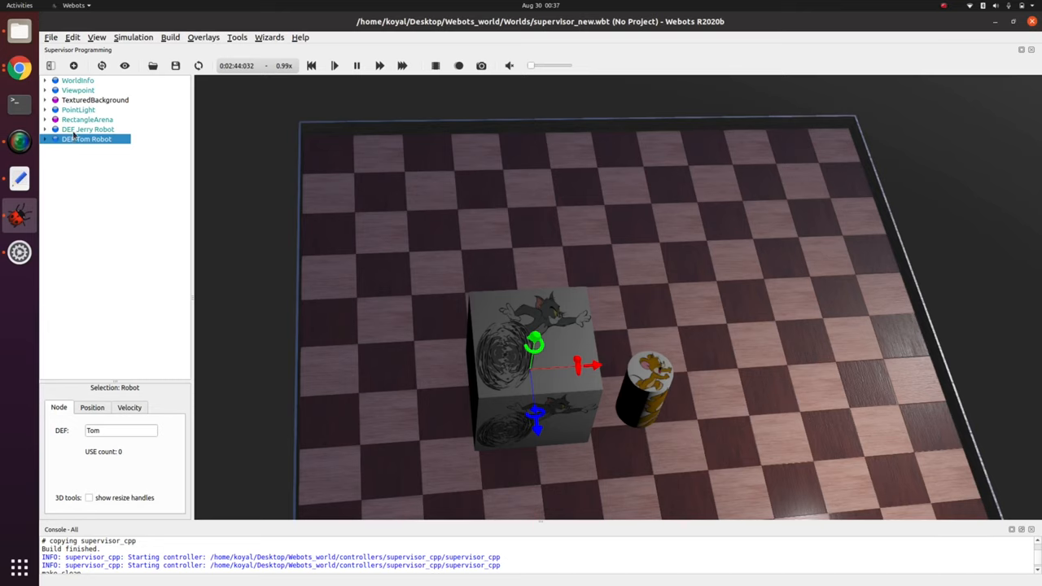
# - Browse the Add a node dialog's Base nodes list, then cancel without adding anything
pyautogui.click(74, 65)
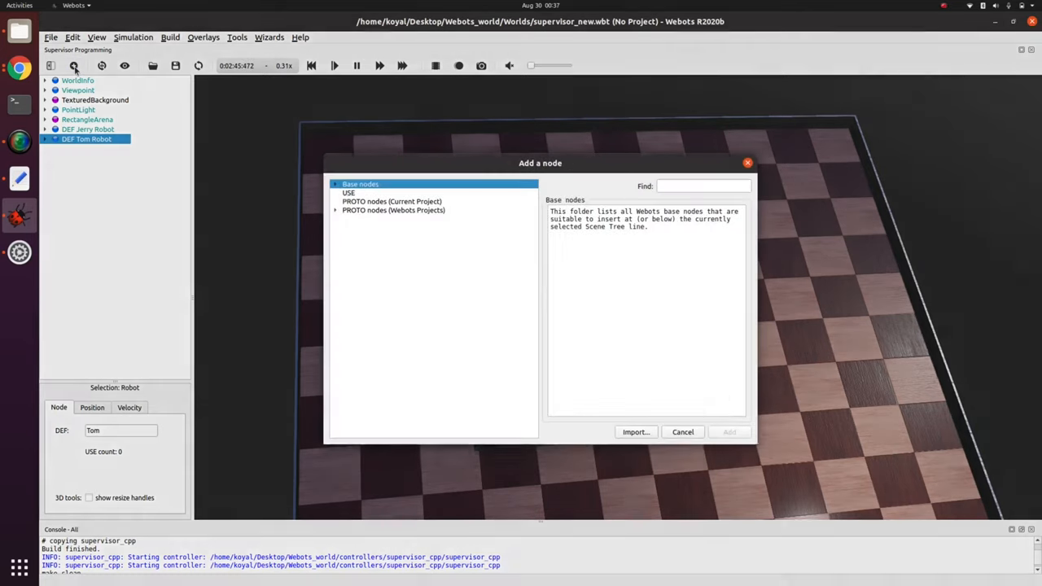
pyautogui.click(335, 184)
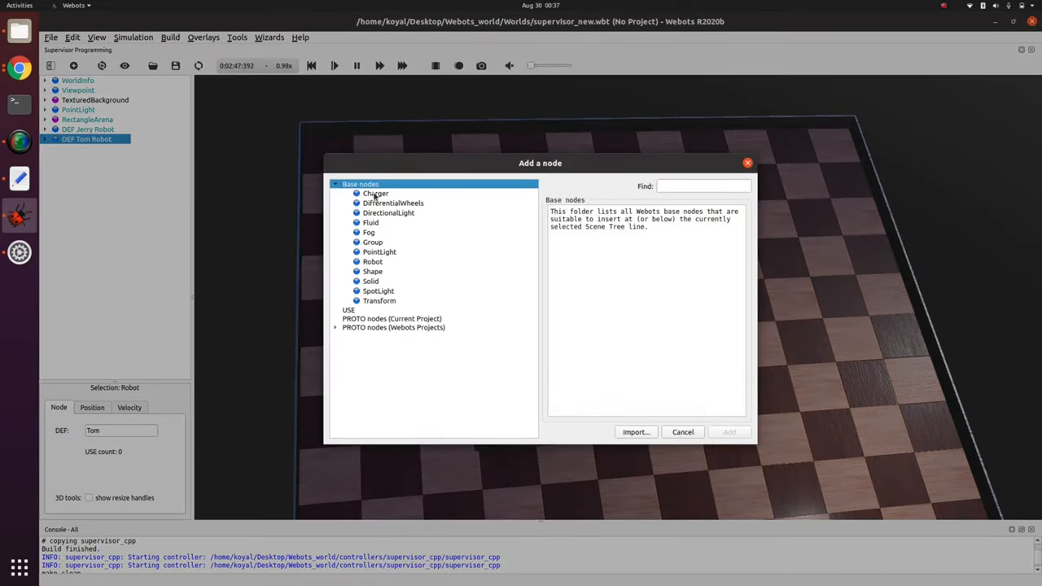
pyautogui.moveTo(392, 319)
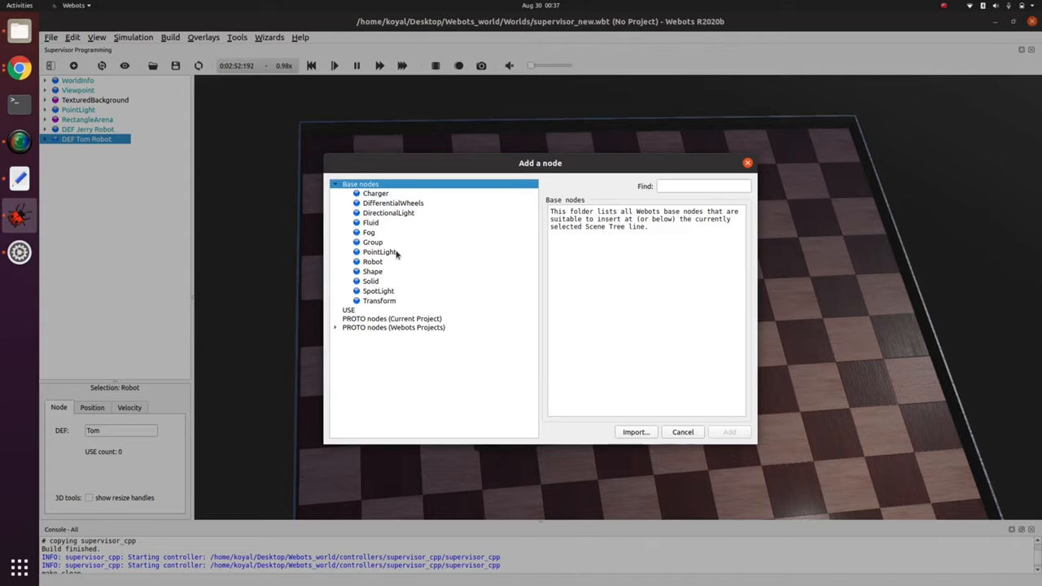
pyautogui.click(682, 431)
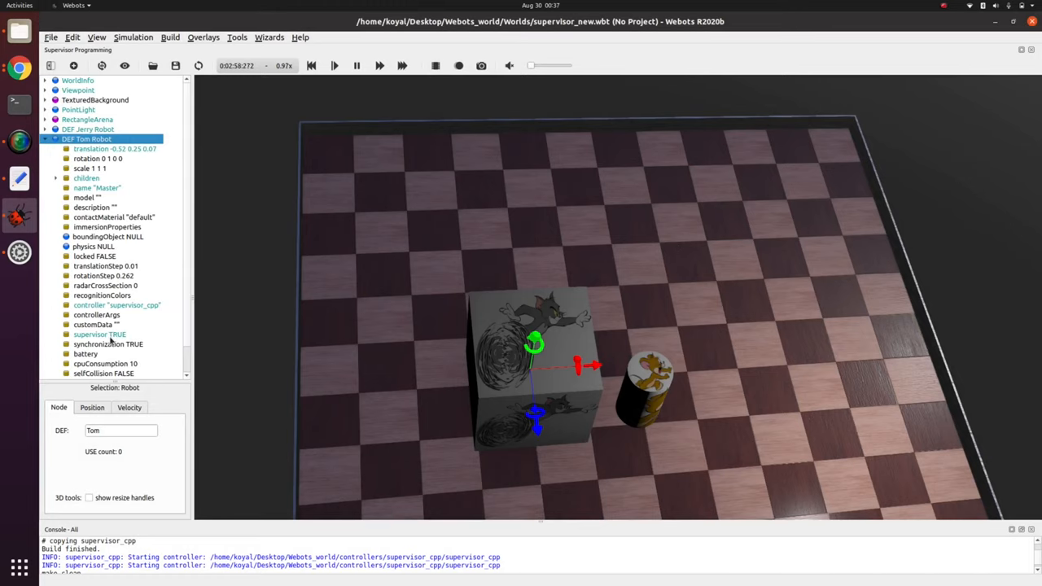
# - Collapse the DEF Tom Robot field list in the scene tree
pyautogui.click(46, 139)
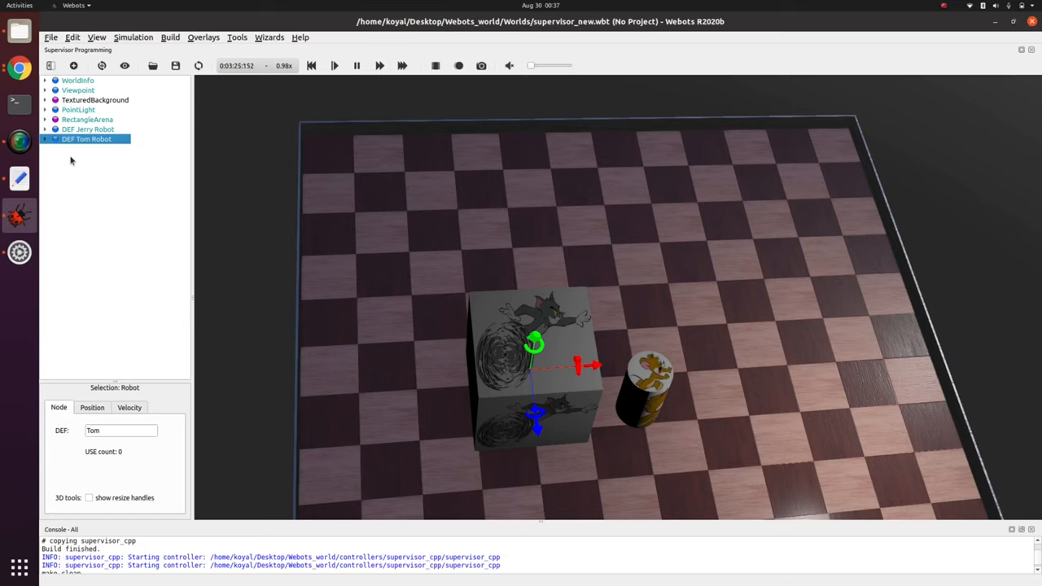
pyautogui.moveTo(567, 365)
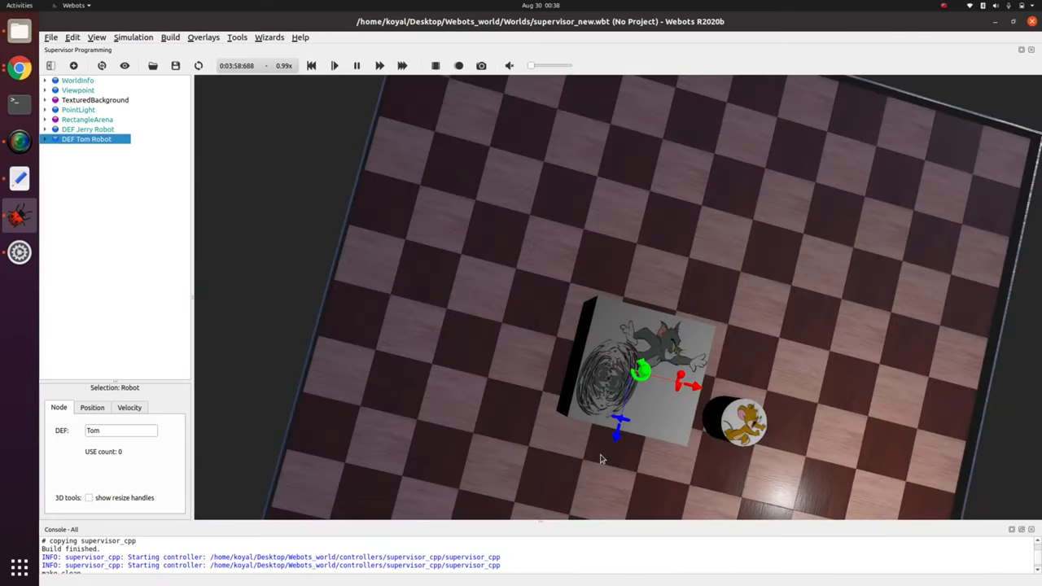
# - Drag the Tom box across the arena, then expand and scroll Tom's fields
pyautogui.moveTo(619, 427); pyautogui.dragTo(631, 382)
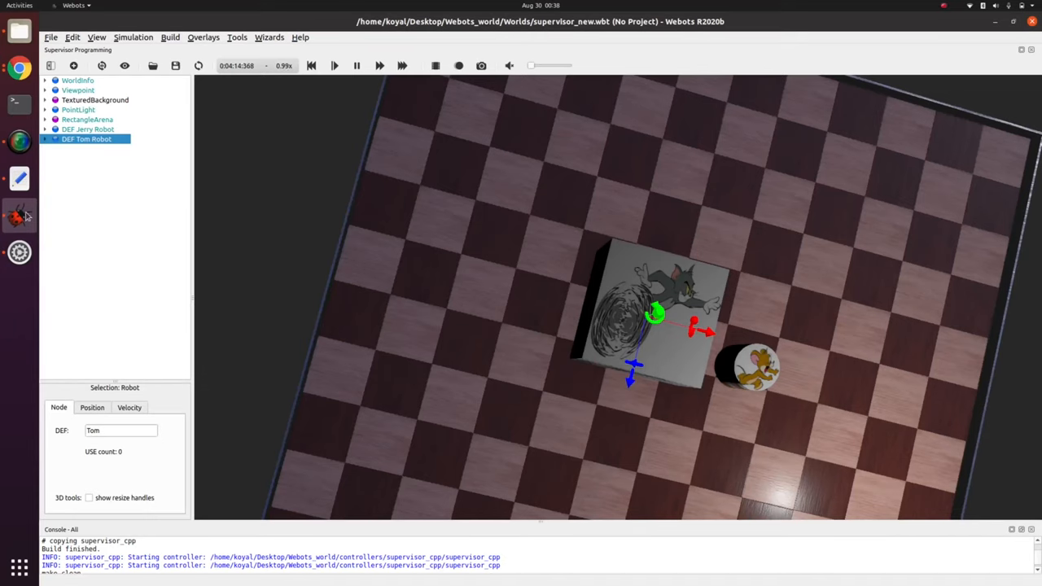
pyautogui.click(46, 138)
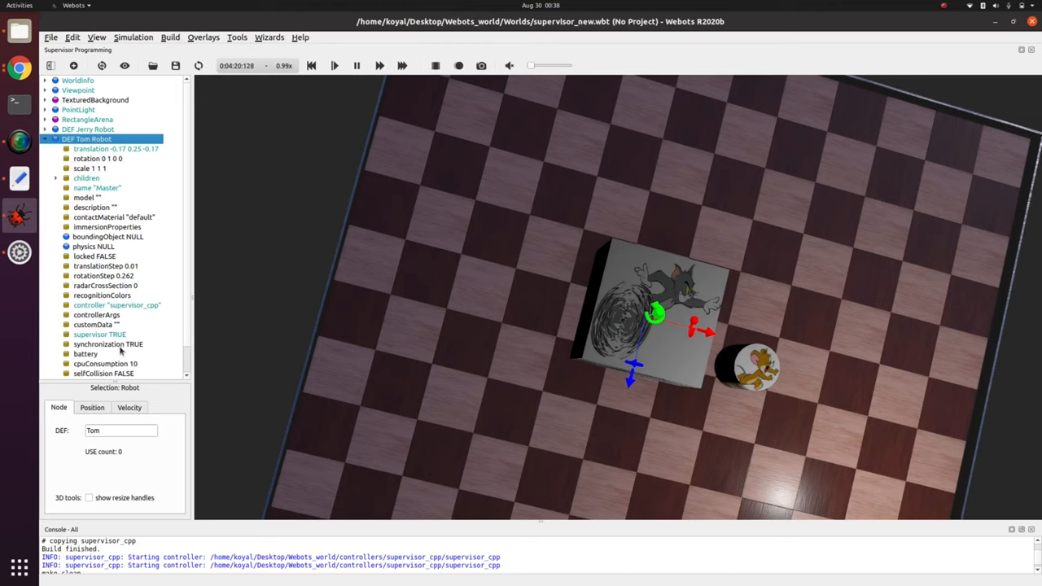
pyautogui.scroll(-3)
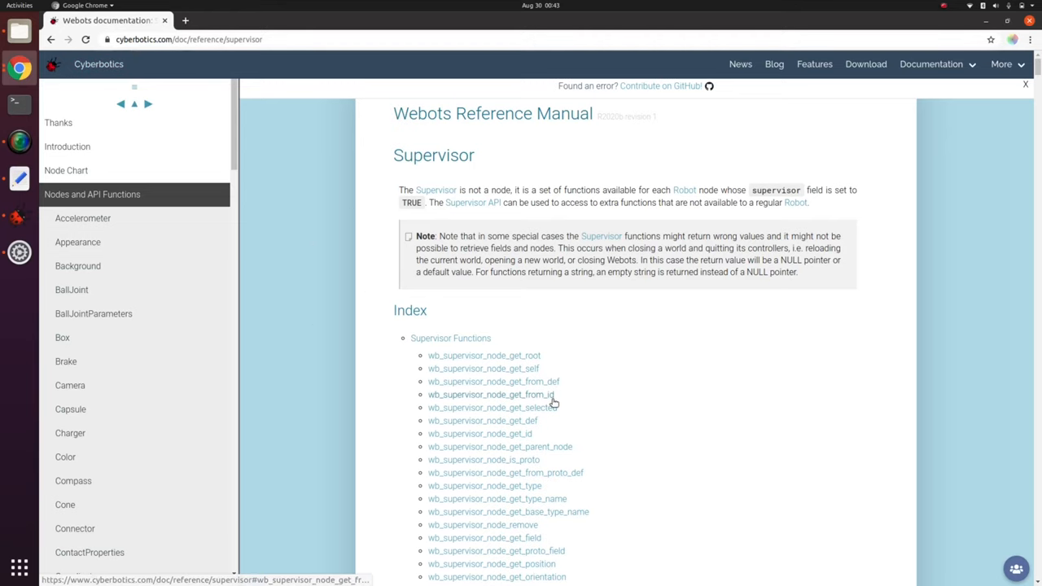
pyautogui.moveTo(521, 355)
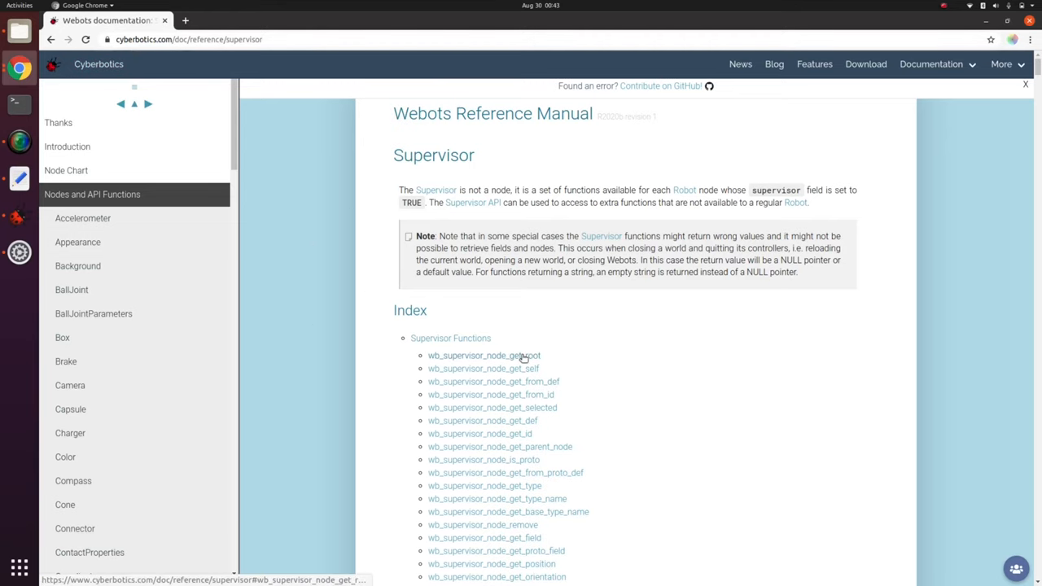
# - Scroll the Supervisor reference past the function index to the node-handle function descriptions
pyautogui.scroll(-3)
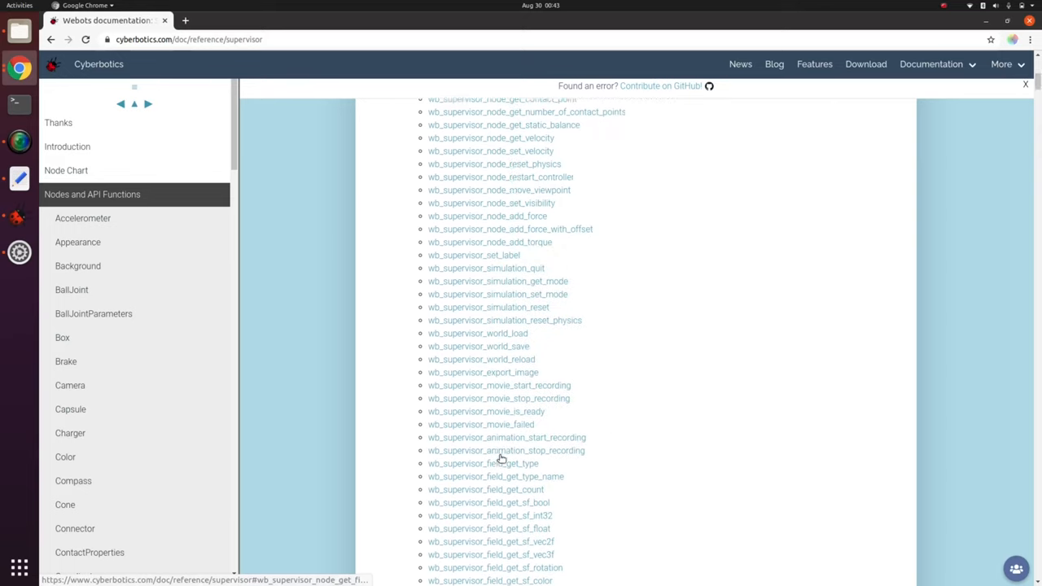
pyautogui.scroll(-3)
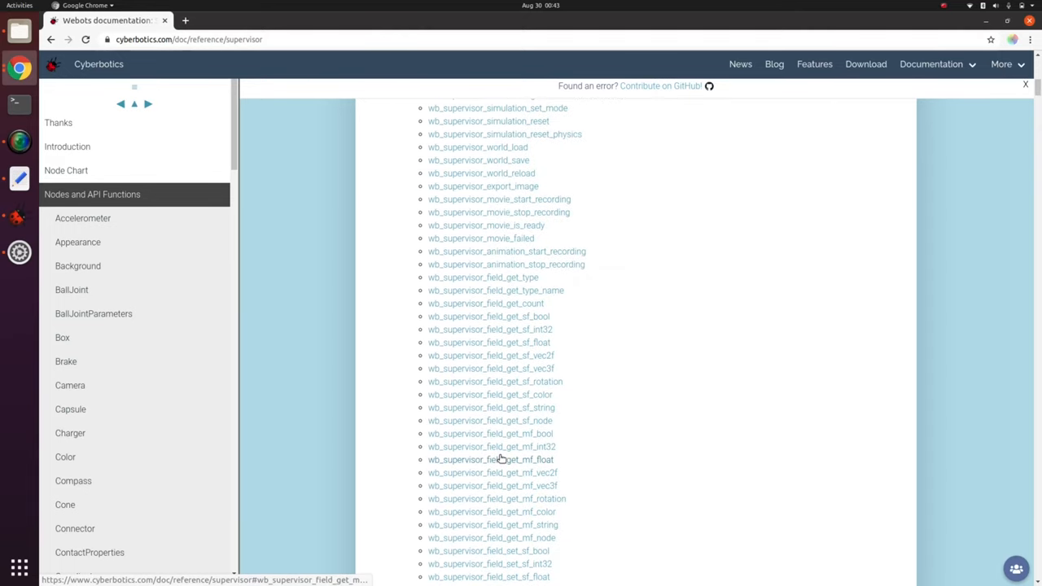
pyautogui.moveTo(490, 459)
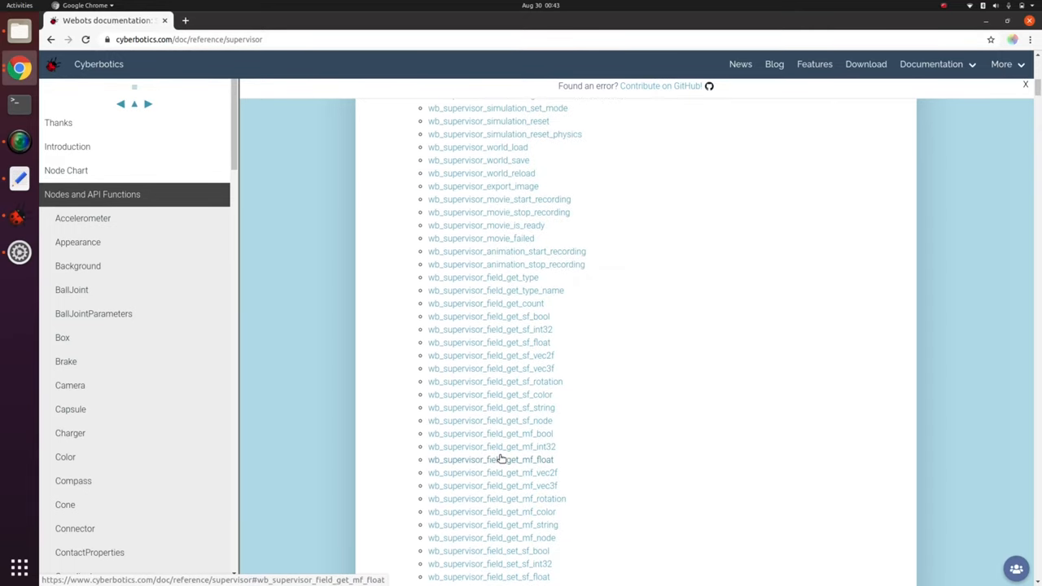
pyautogui.moveTo(560, 420)
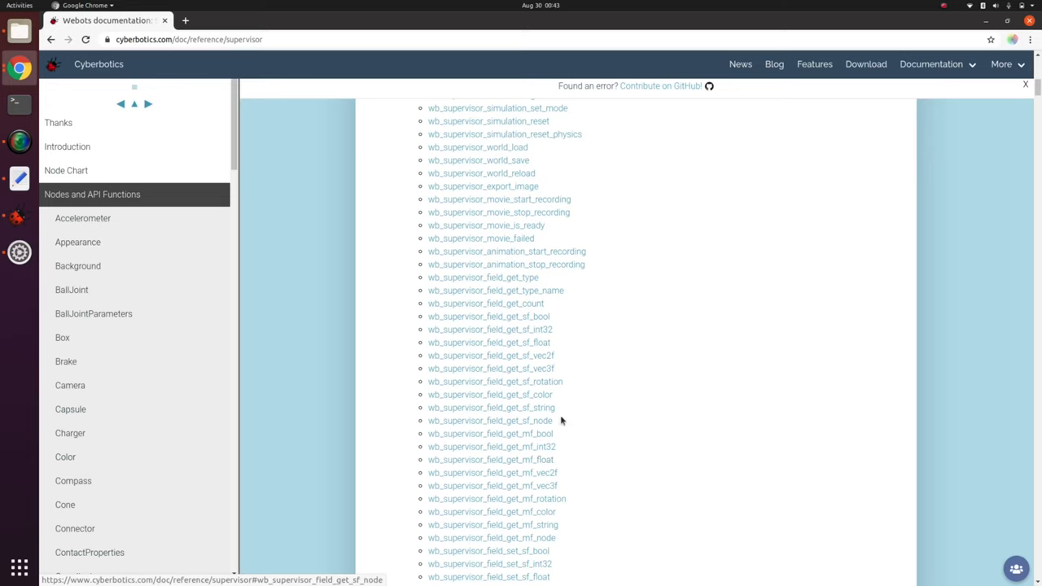
pyautogui.scroll(-3)
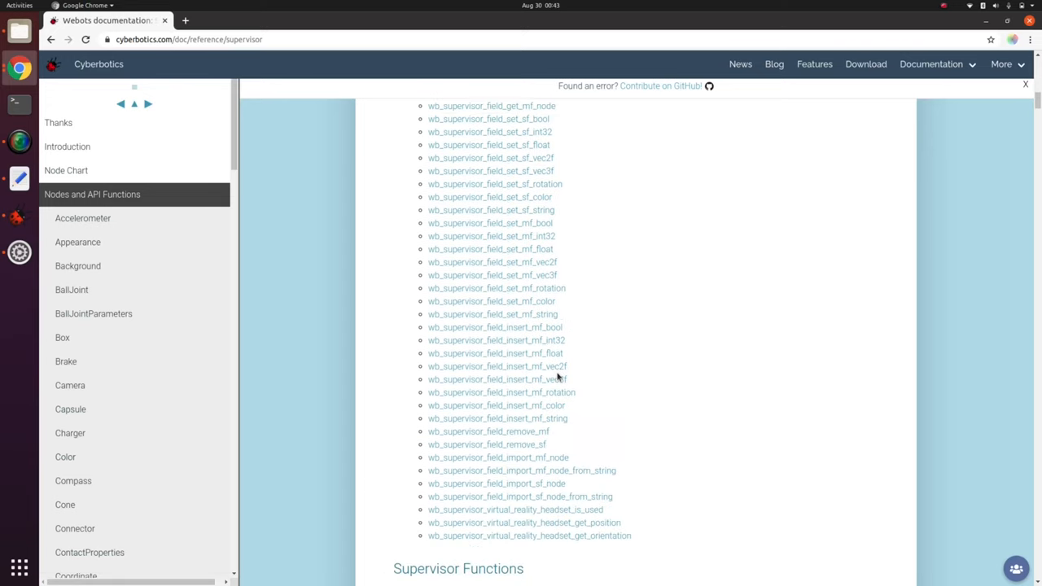
pyautogui.scroll(-3)
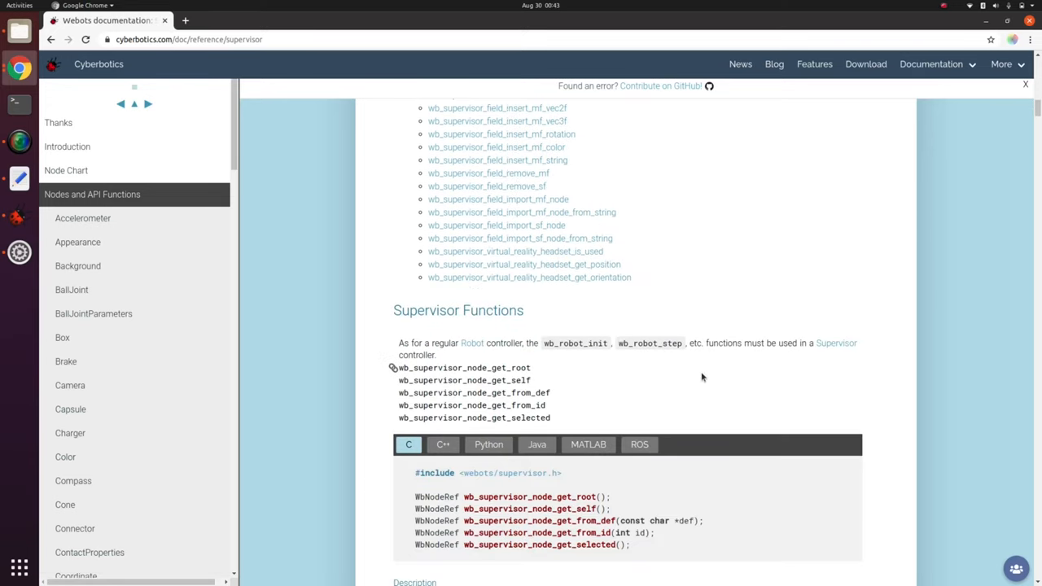
pyautogui.scroll(-3)
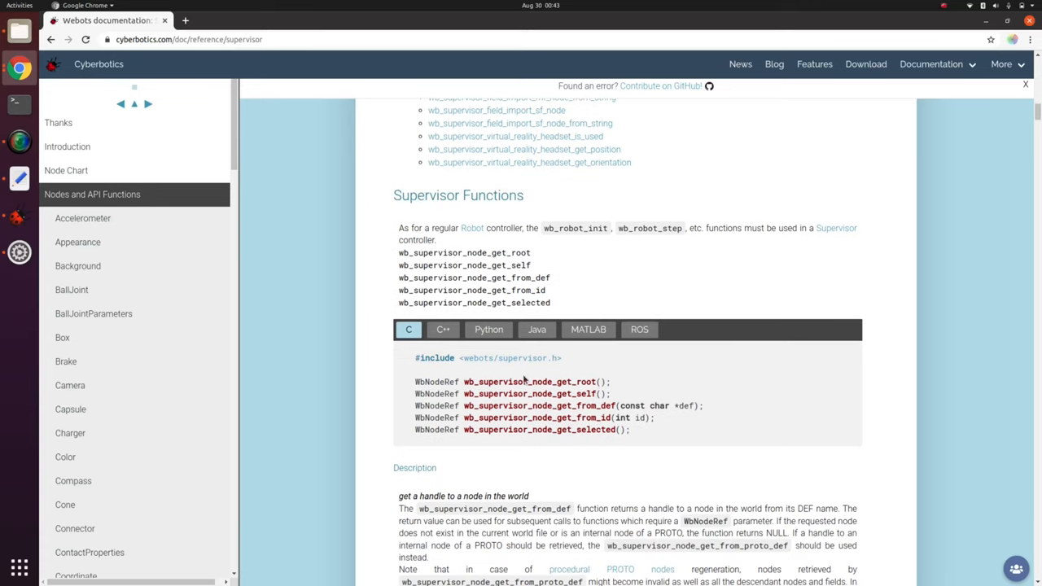
pyautogui.scroll(-3)
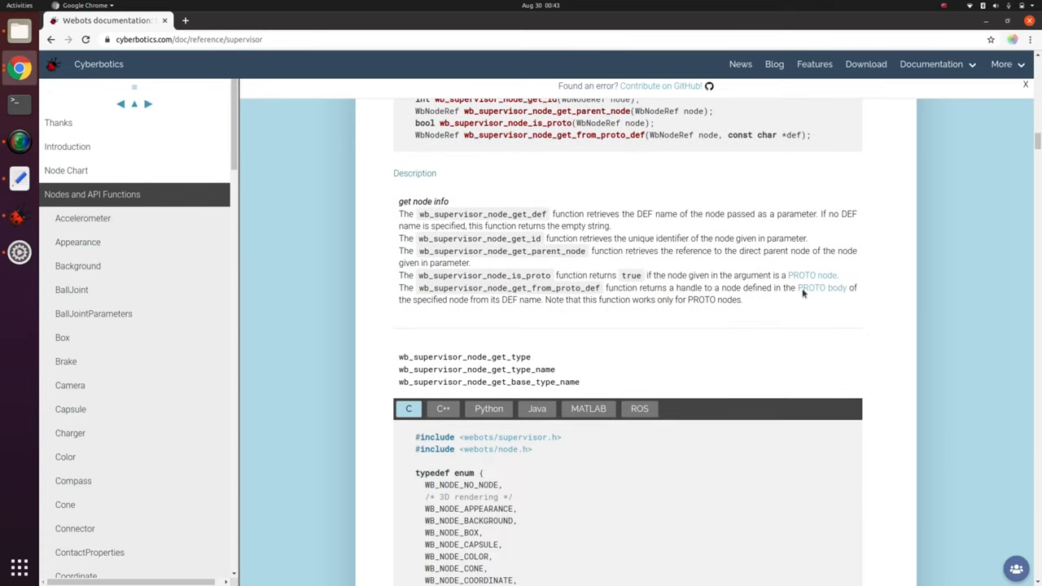
pyautogui.scroll(-3)
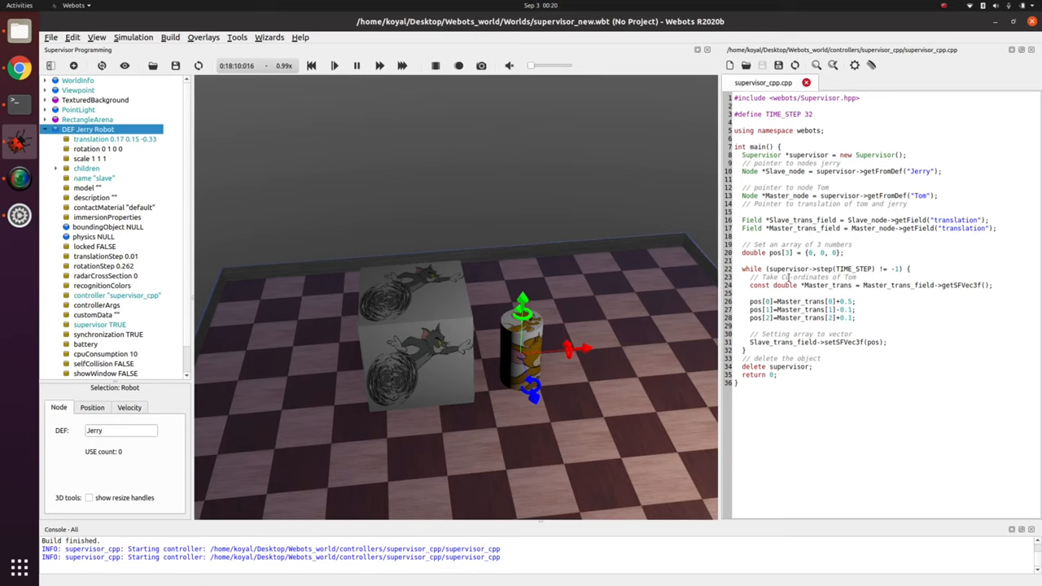
# - Highlight the line setting Jerry's translation from the pos array in supervisor_cpp.cpp
pyautogui.doubleClick(827, 285)
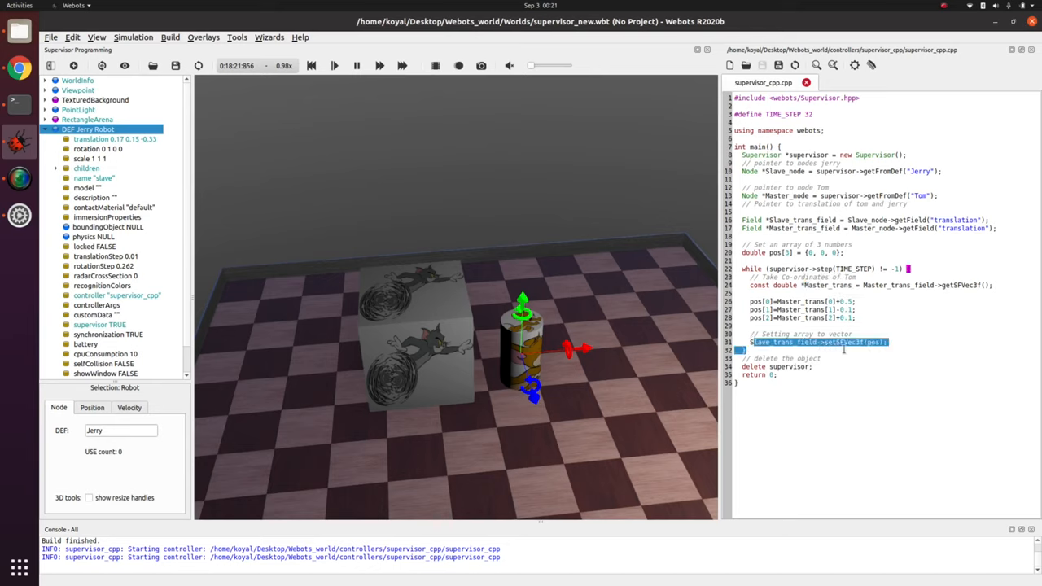
# - Select the Tom box in the 3D view to make it the current node
pyautogui.click(844, 342)
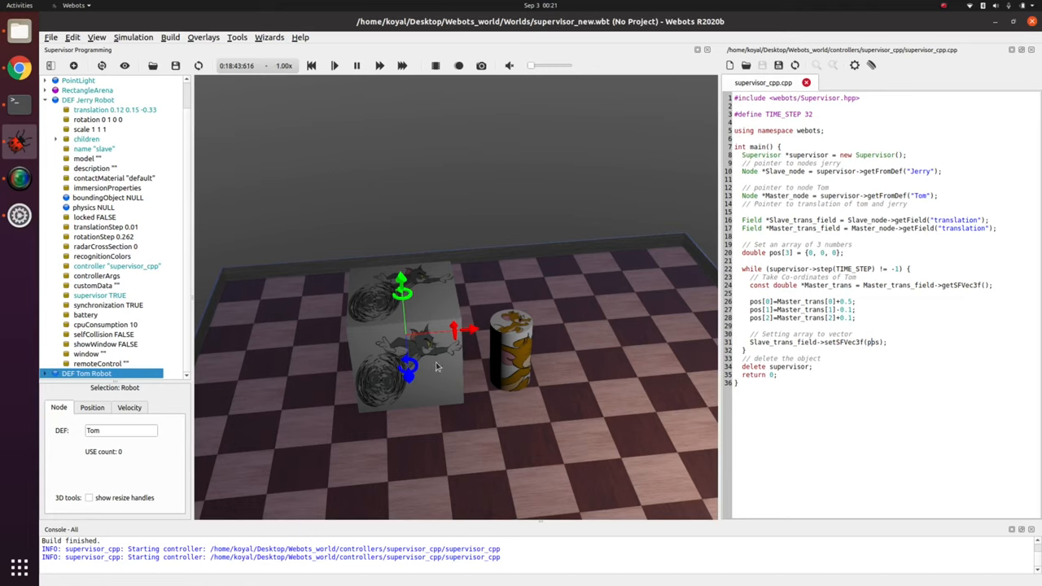
pyautogui.moveTo(513, 346)
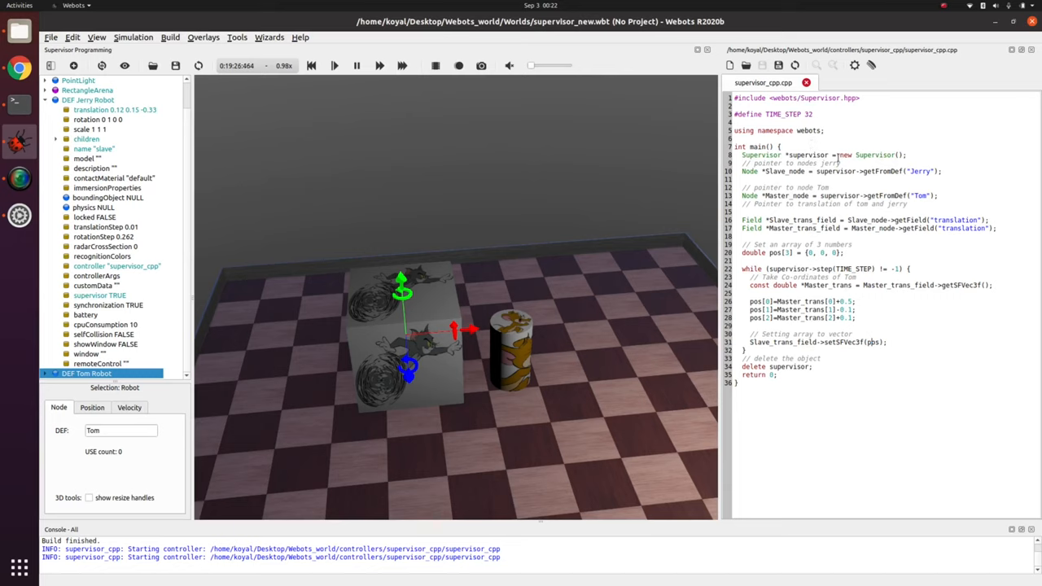
pyautogui.doubleClick(844, 155)
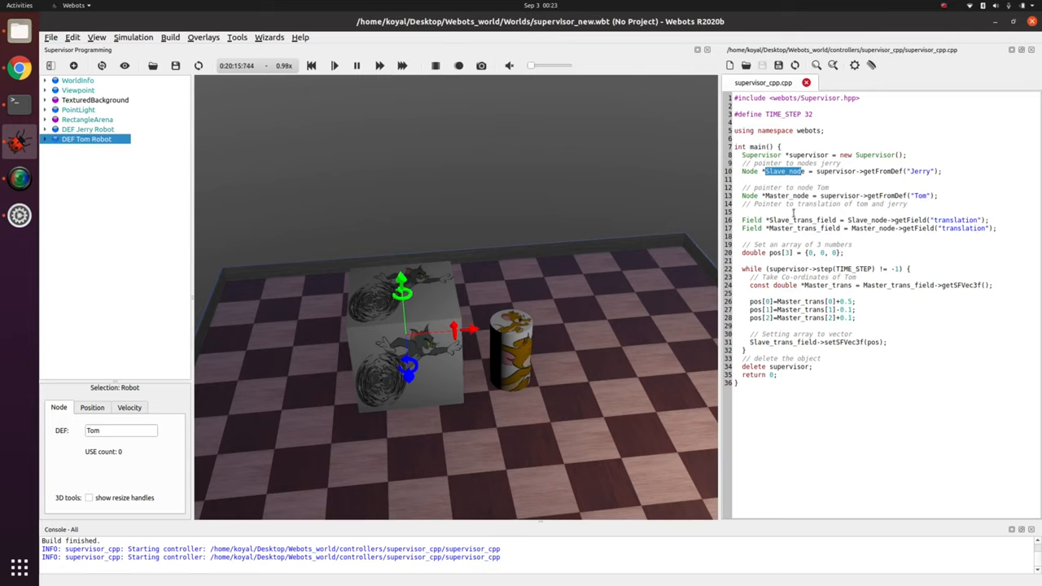
pyautogui.moveTo(87, 139)
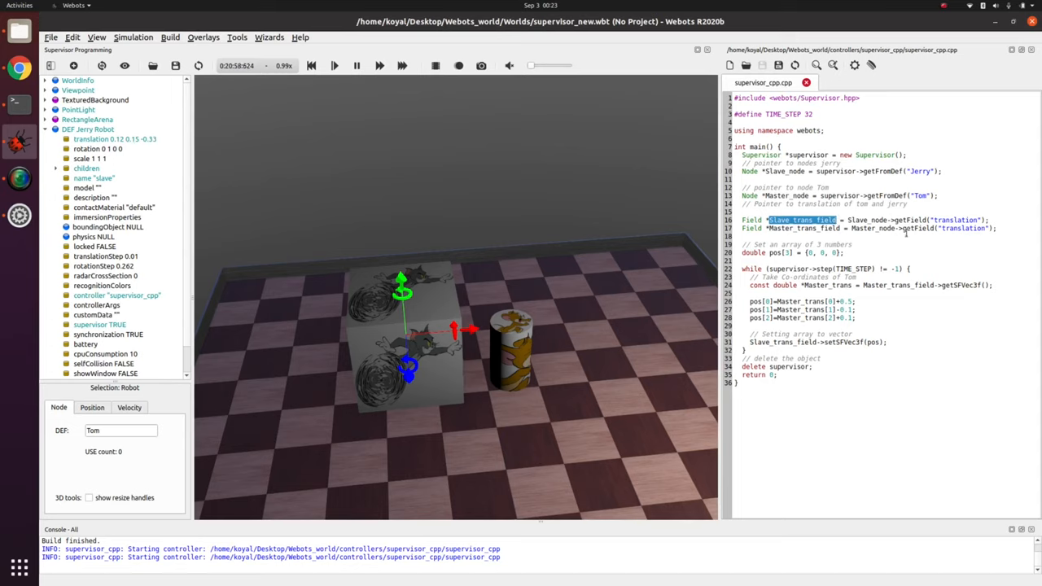
pyautogui.doubleClick(802, 228)
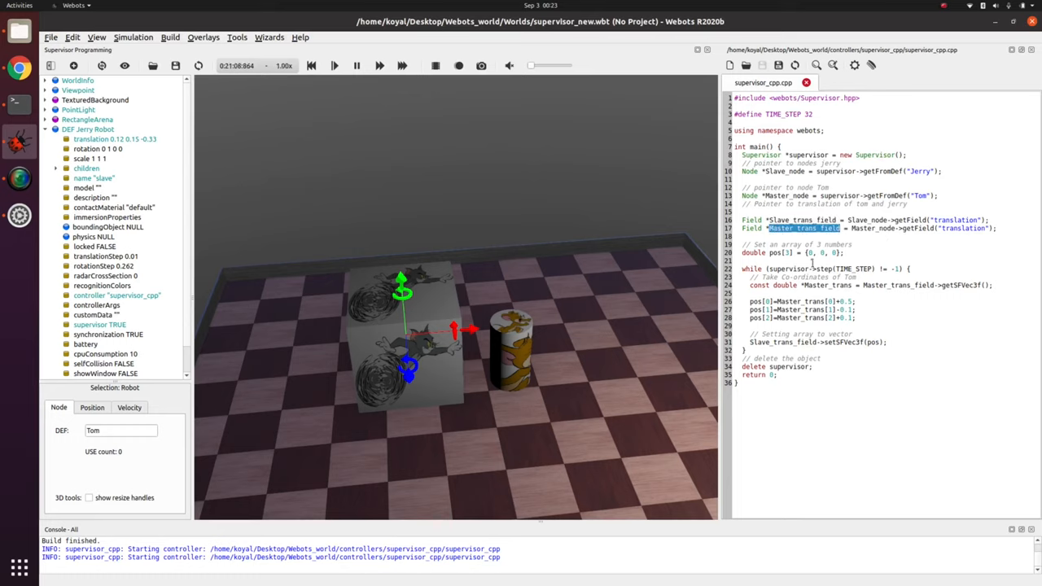